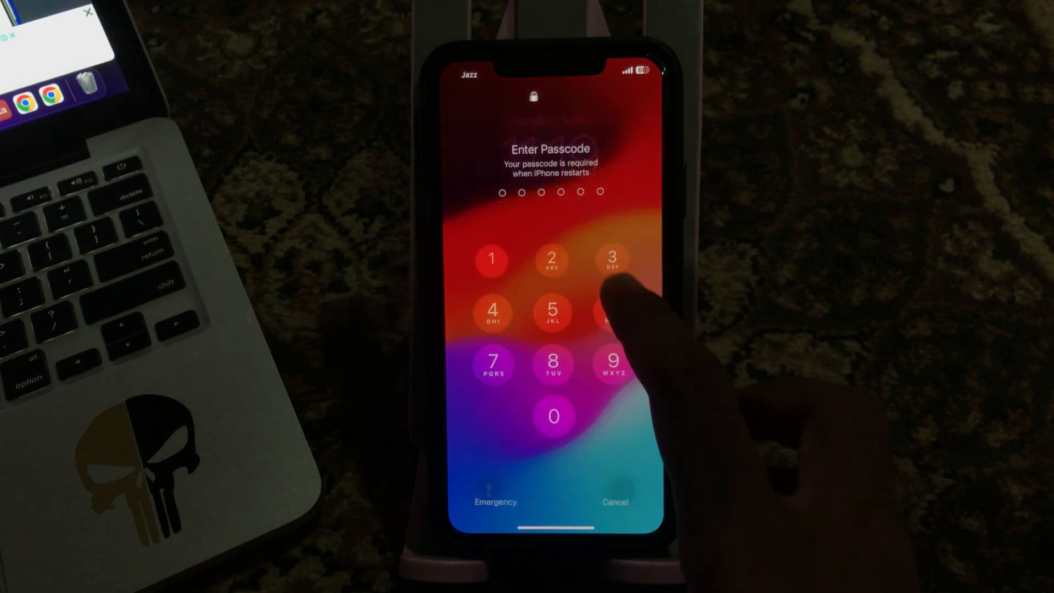
Unlock the iPhone by entering its passcode on the lock screen keypad.
{"action": "left_click", "coordinate": [612, 312]}
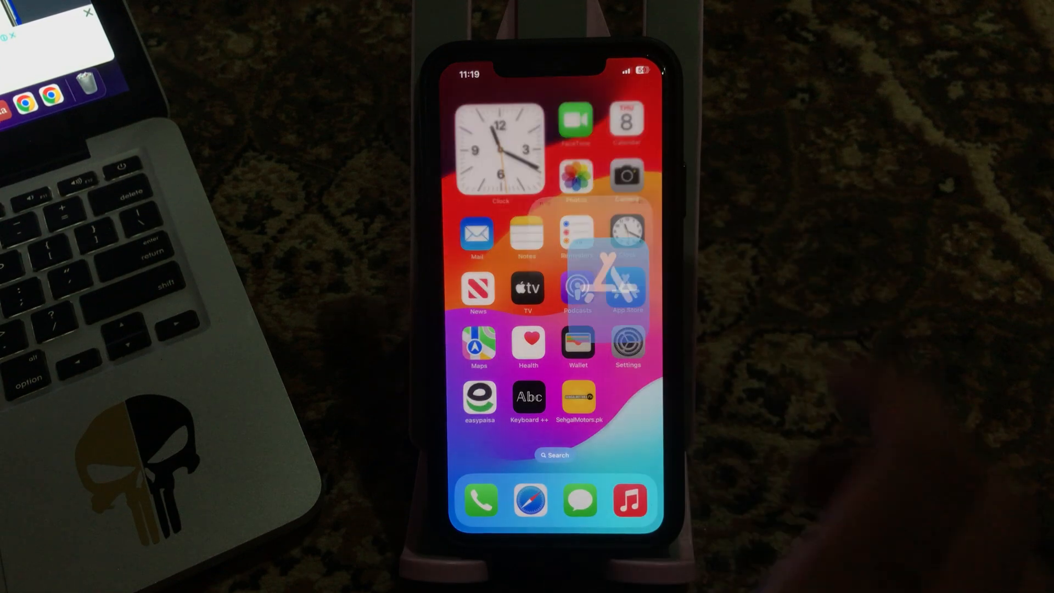
Long-press SehgalMotors.pk and choose Remove App to show its removal prompt.
{"action": "left_click", "coordinate": [628, 289]}
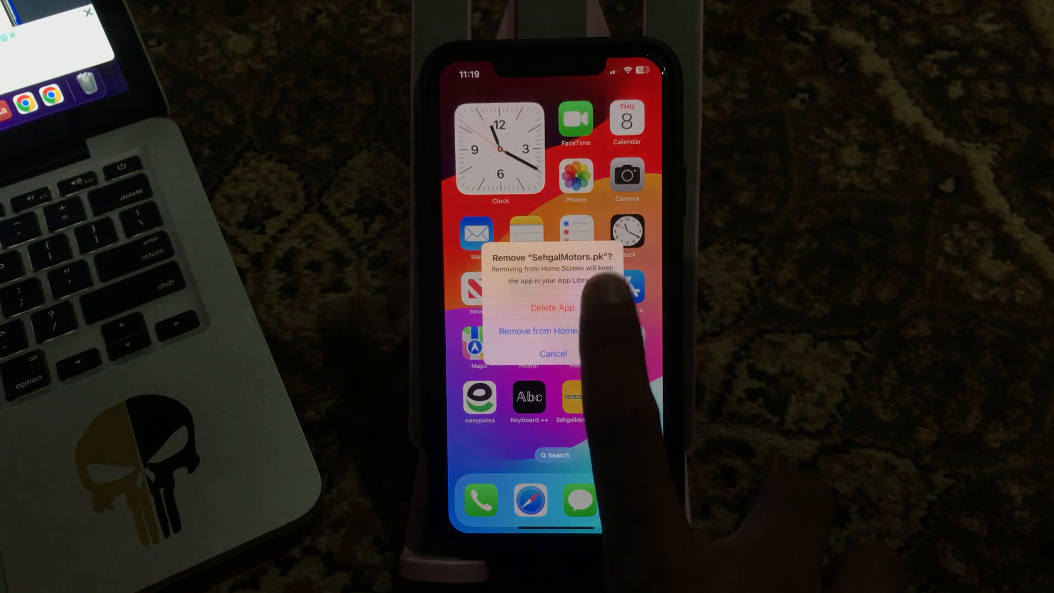
Remove SehgalMotors.pk from the home screen only, keeping the app installed.
{"action": "left_click", "coordinate": [553, 353]}
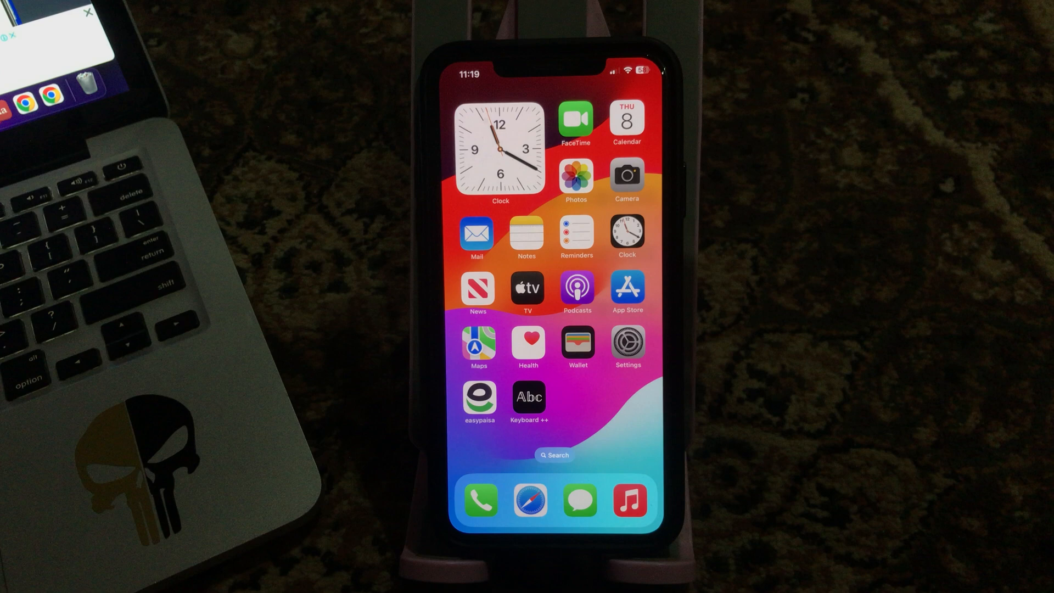
{"action": "left_click", "coordinate": [627, 341]}
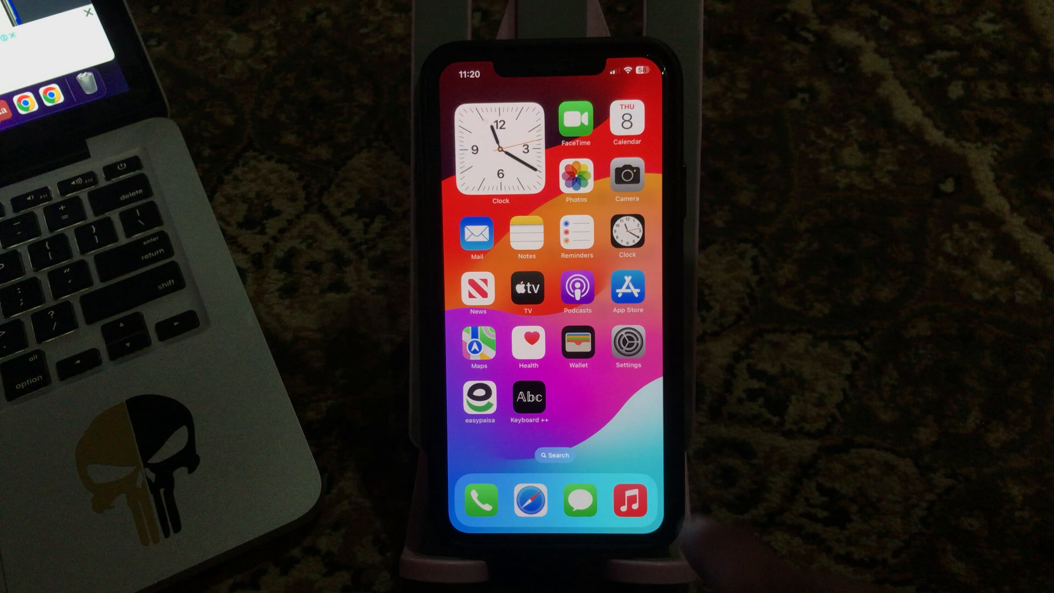
Reach the Transfer or Reset iPhone page via Settings > General.
{"action": "left_click", "coordinate": [627, 342]}
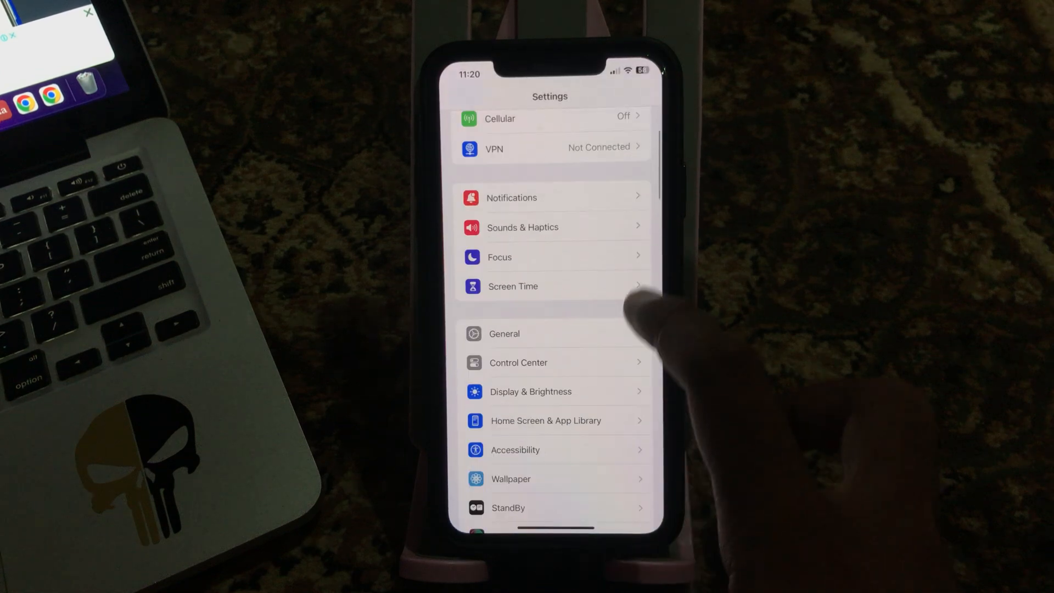
{"action": "left_click", "coordinate": [504, 334]}
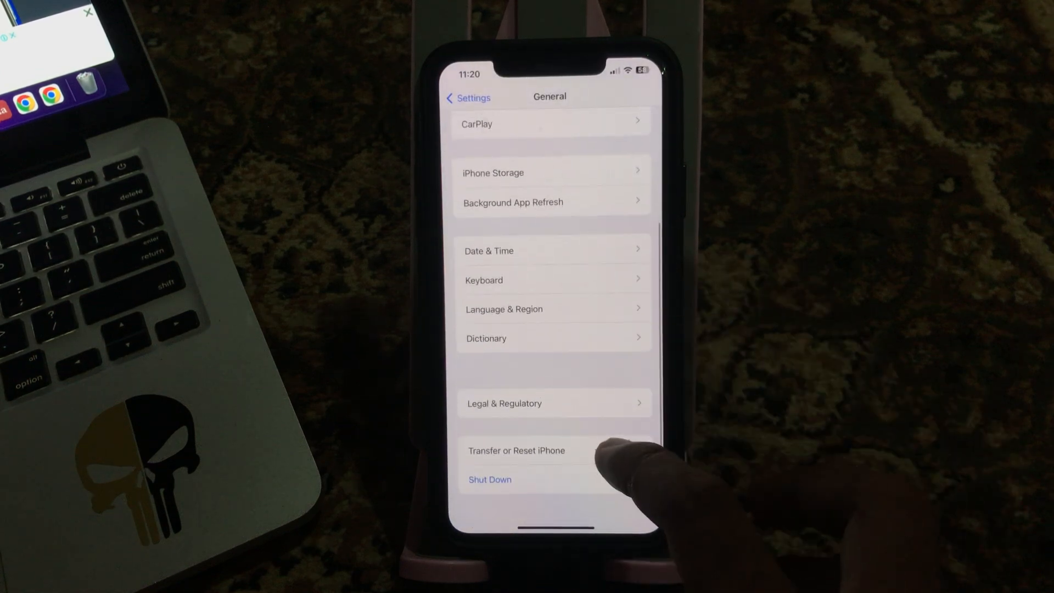
{"action": "left_click", "coordinate": [516, 451]}
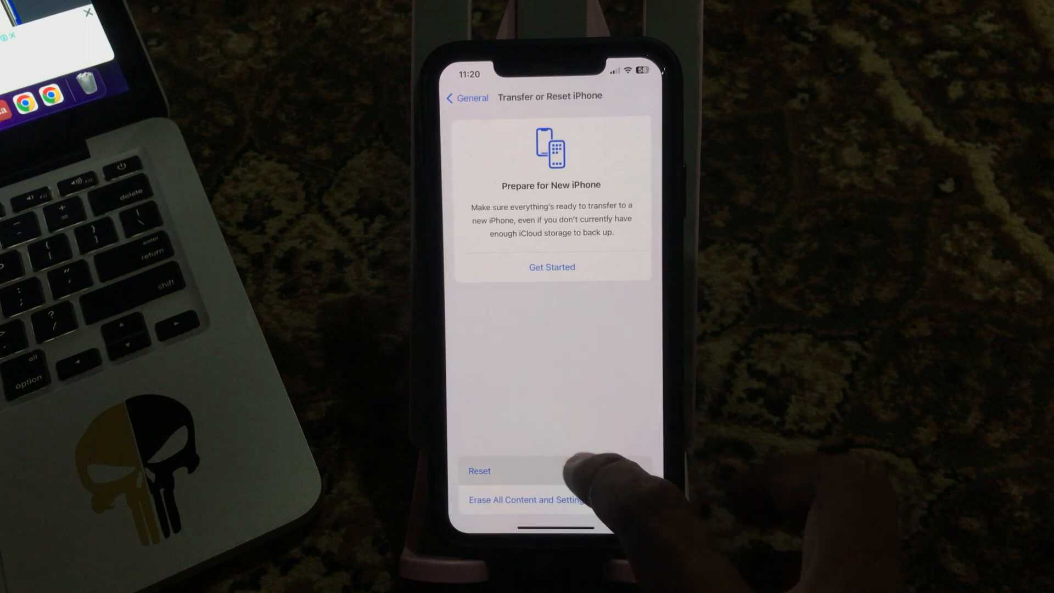
Bring up the Reset All Settings confirmation, then back out without resetting.
{"action": "left_click", "coordinate": [526, 499]}
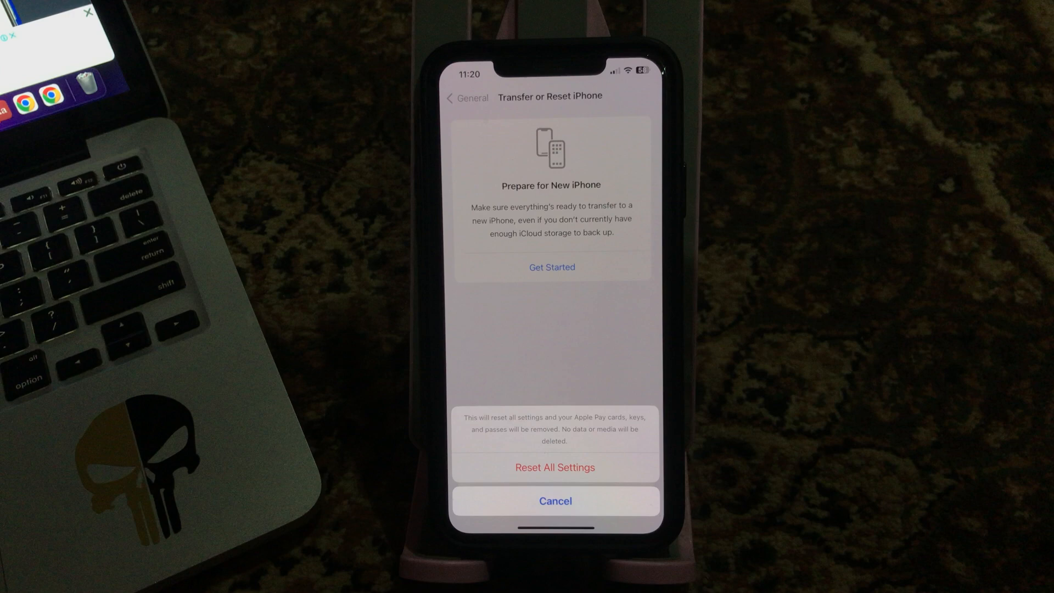
{"action": "left_click", "coordinate": [554, 501]}
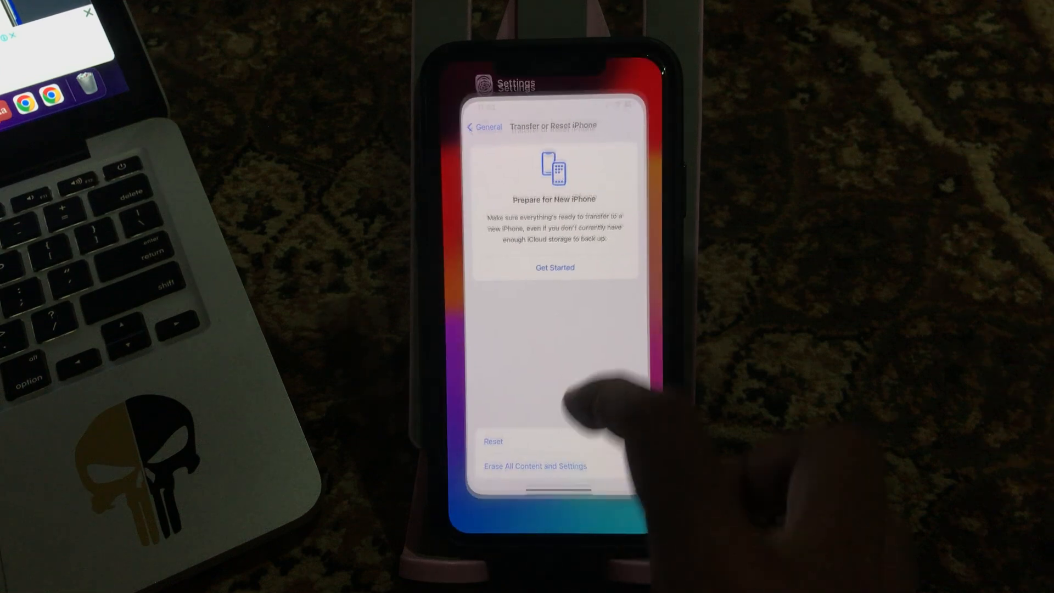